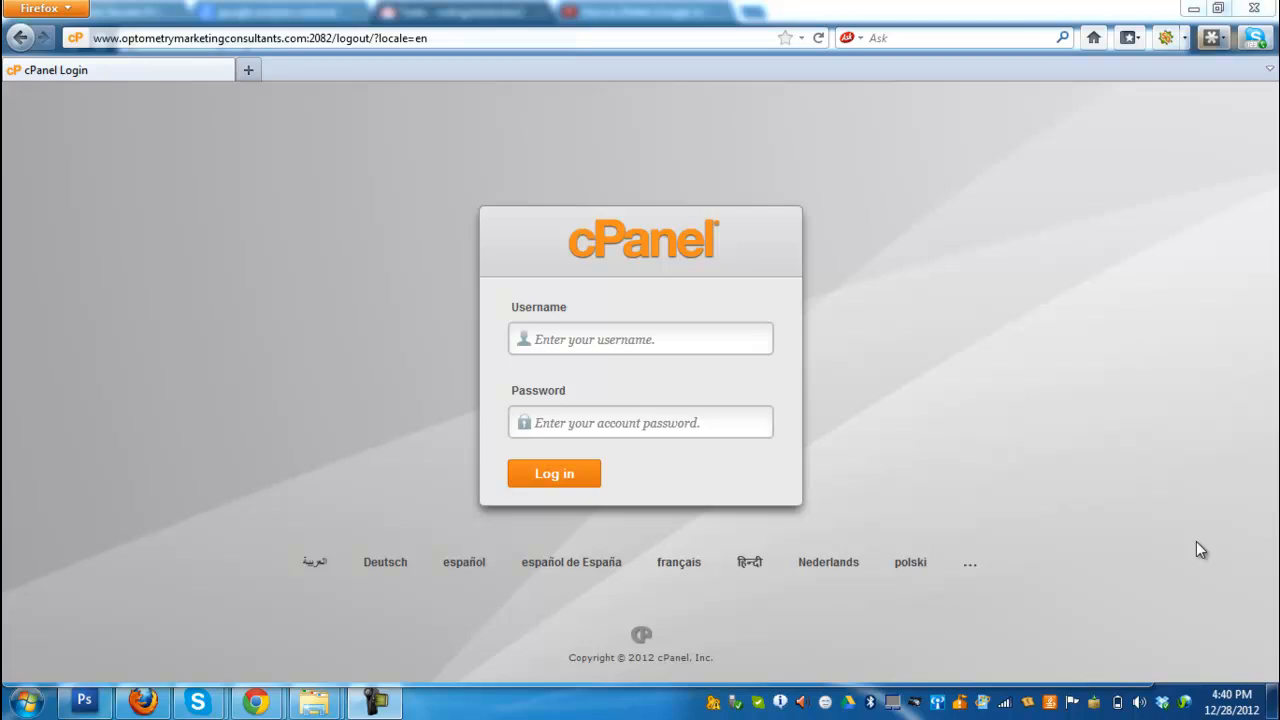
{"action": "mouse_move", "coordinate": [1207, 466]}
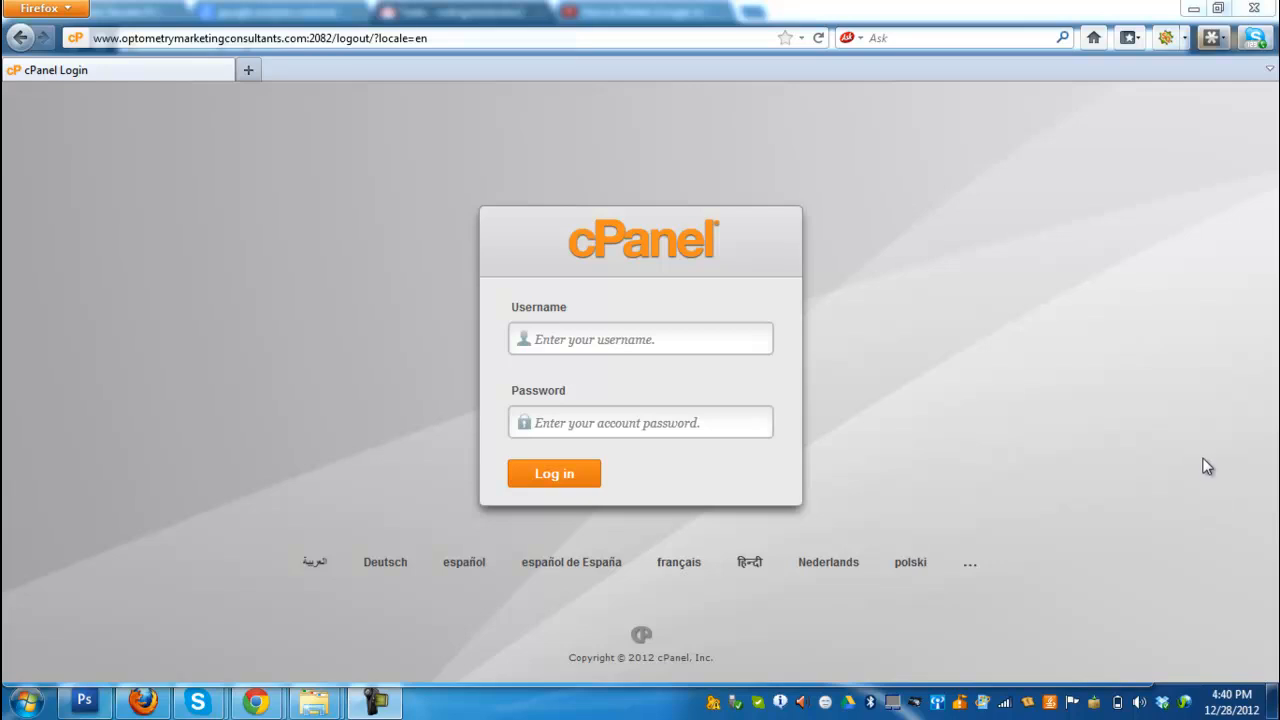
{"action": "mouse_move", "coordinate": [1201, 454]}
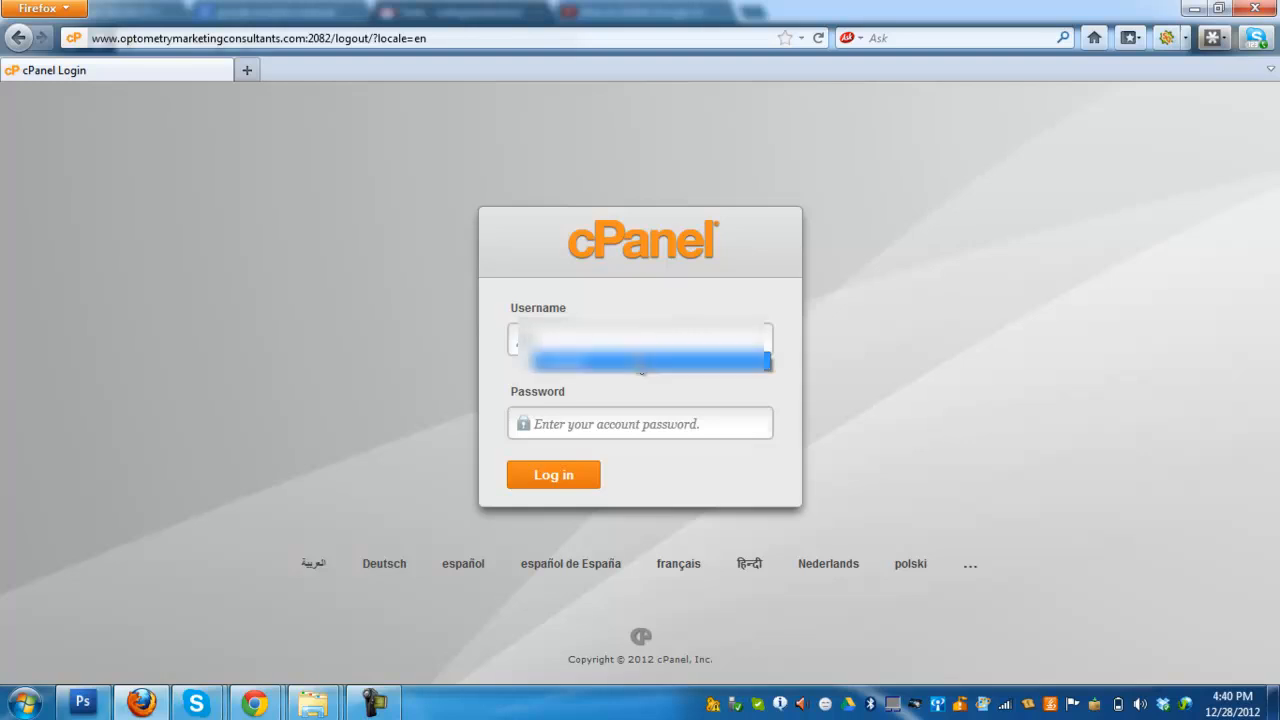
Step: Log in to cPanel with the remembered username and the account password
{"action": "left_click", "coordinate": [640, 423]}
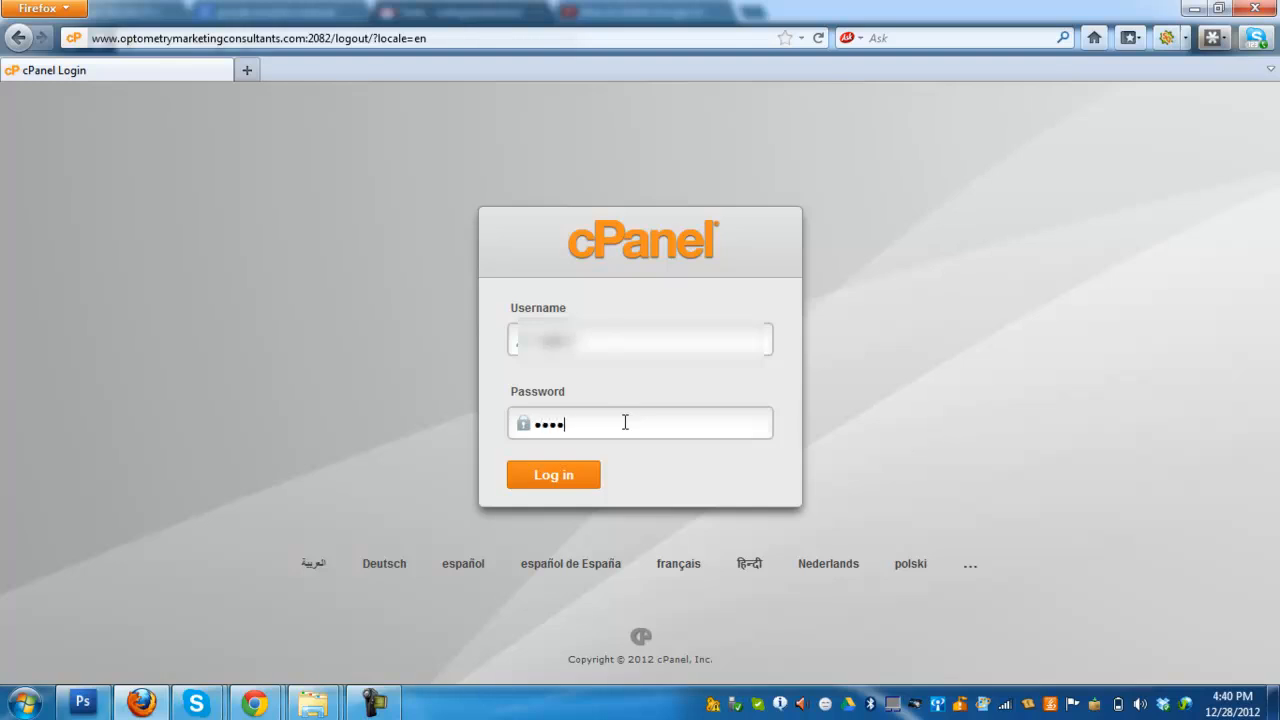
{"action": "type", "text": "••••"}
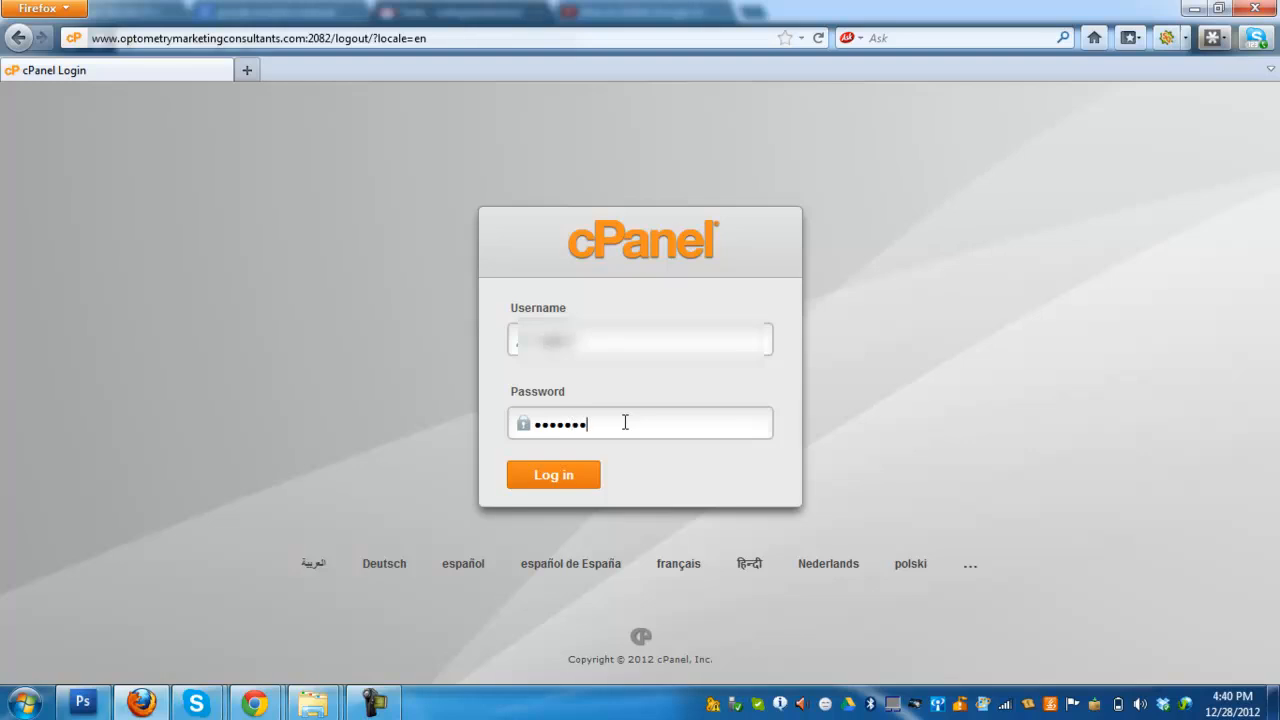
{"action": "left_click", "coordinate": [553, 474]}
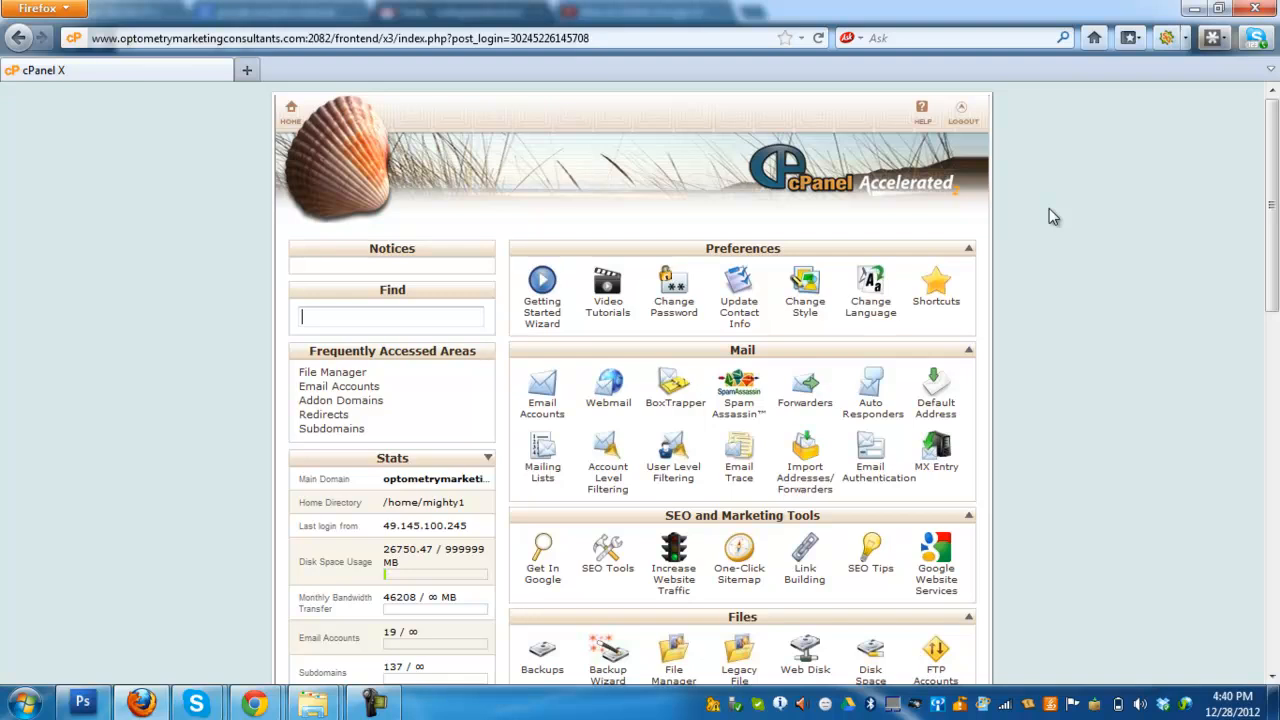
Step: Scroll down to the Domains section and open Addon Domains
{"action": "scroll", "scroll_direction": "down", "scroll_amount": 3}
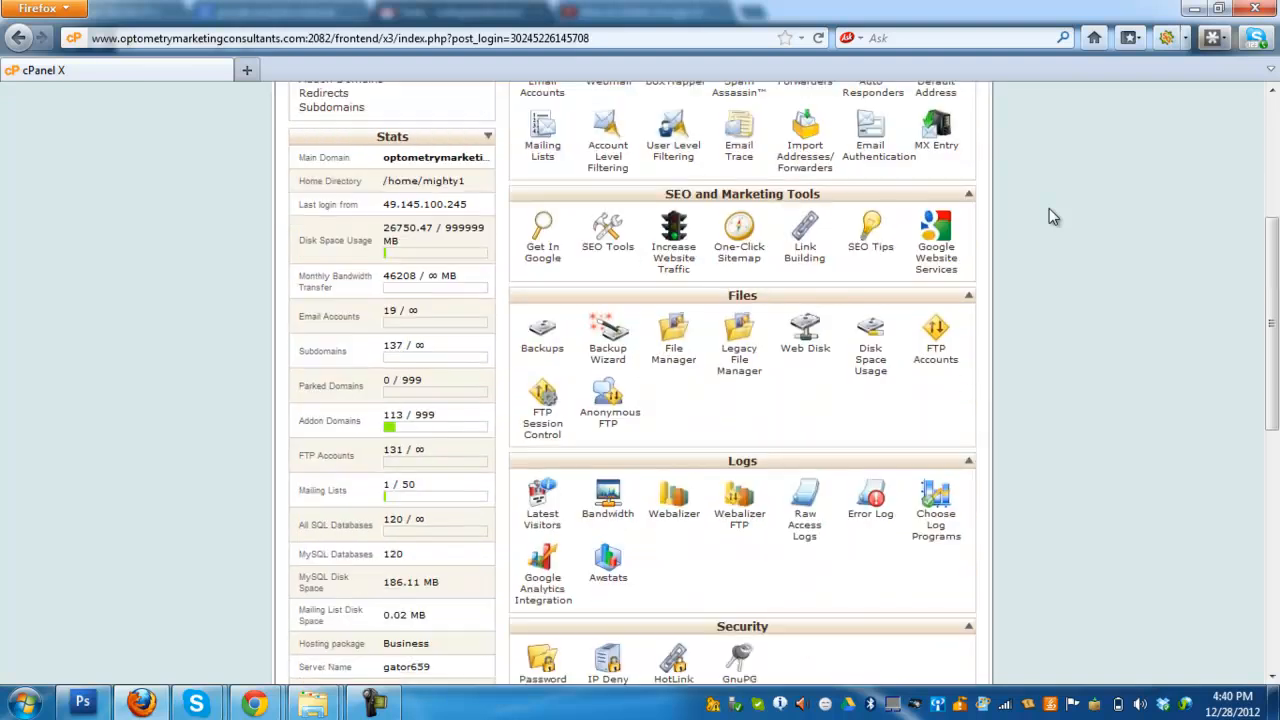
{"action": "scroll", "scroll_direction": "down", "scroll_amount": 3}
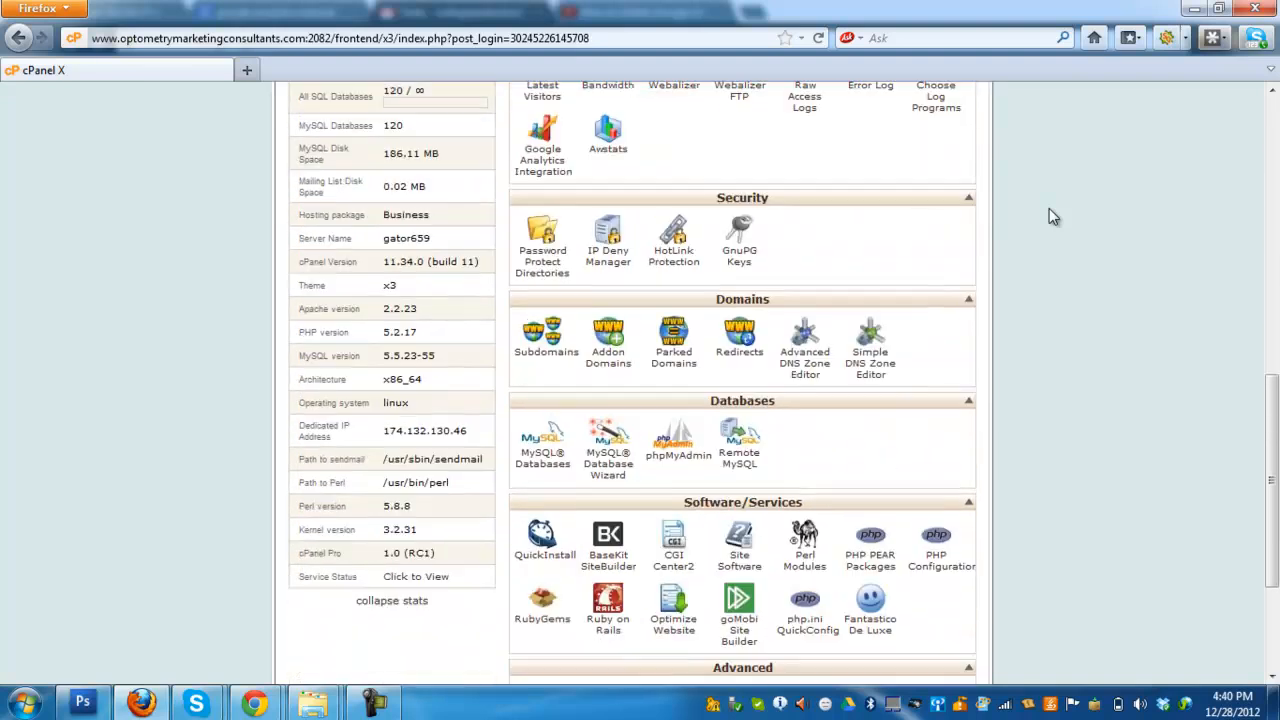
{"action": "scroll", "scroll_direction": "down", "scroll_amount": 3}
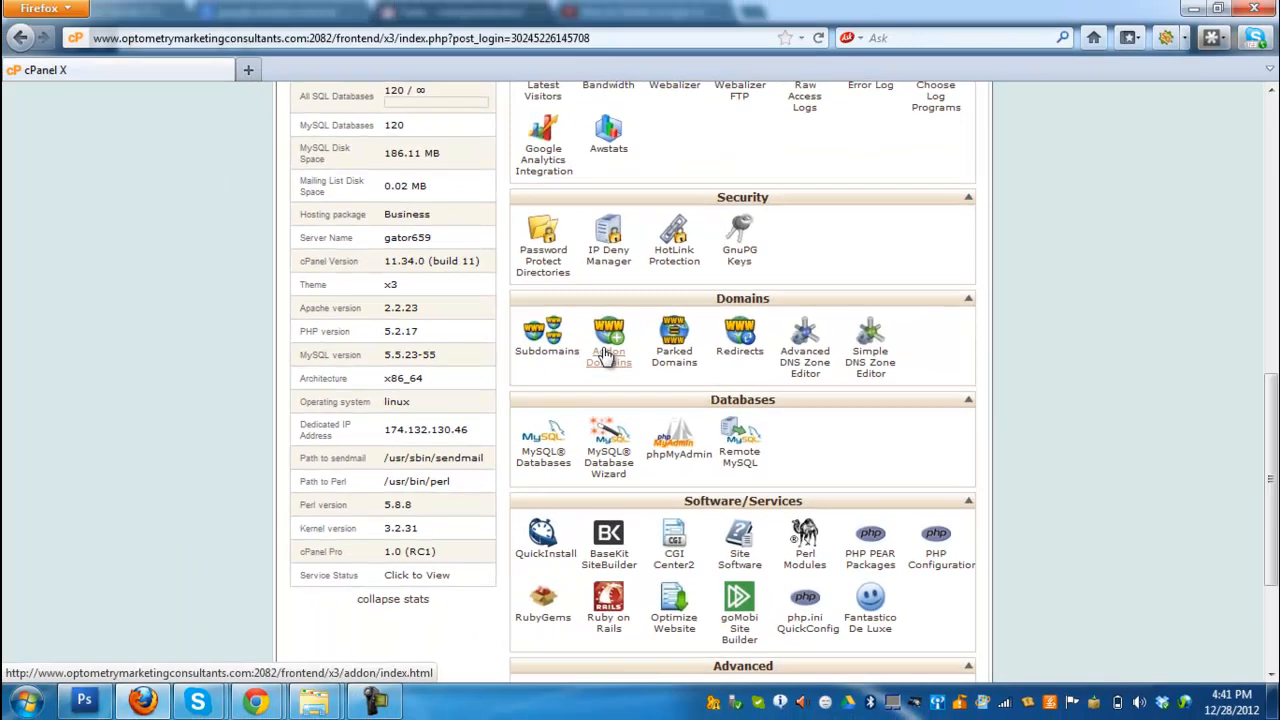
{"action": "left_click", "coordinate": [608, 340]}
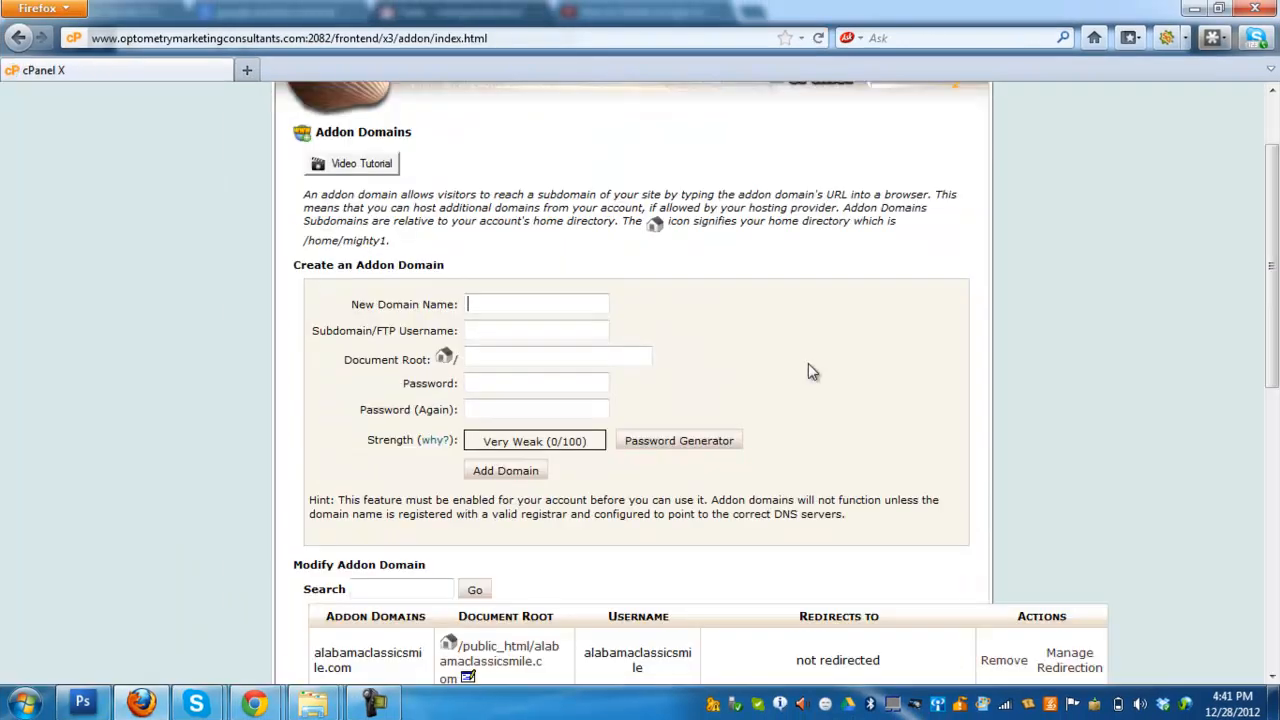
Step: Start removing chiropractorconcordnorthcarolina.com from the Modify Addon Domain table
{"action": "scroll", "scroll_direction": "down", "scroll_amount": 3}
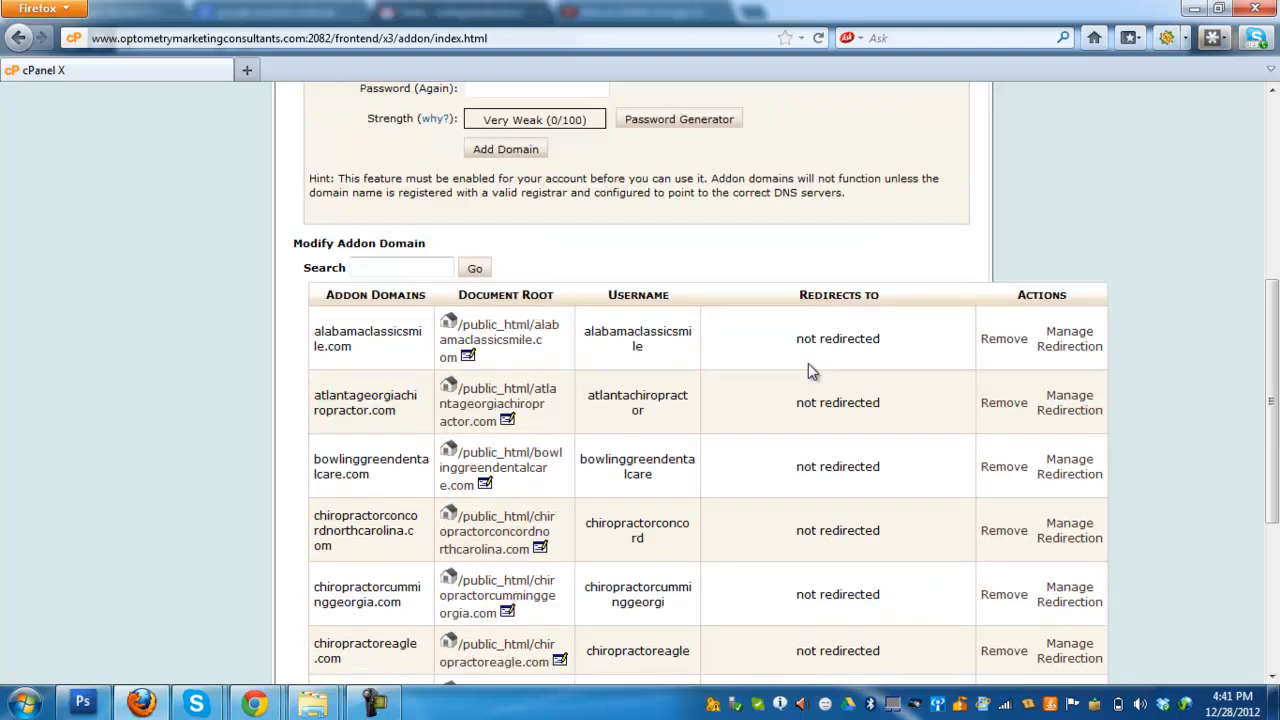
{"action": "mouse_move", "coordinate": [804, 403]}
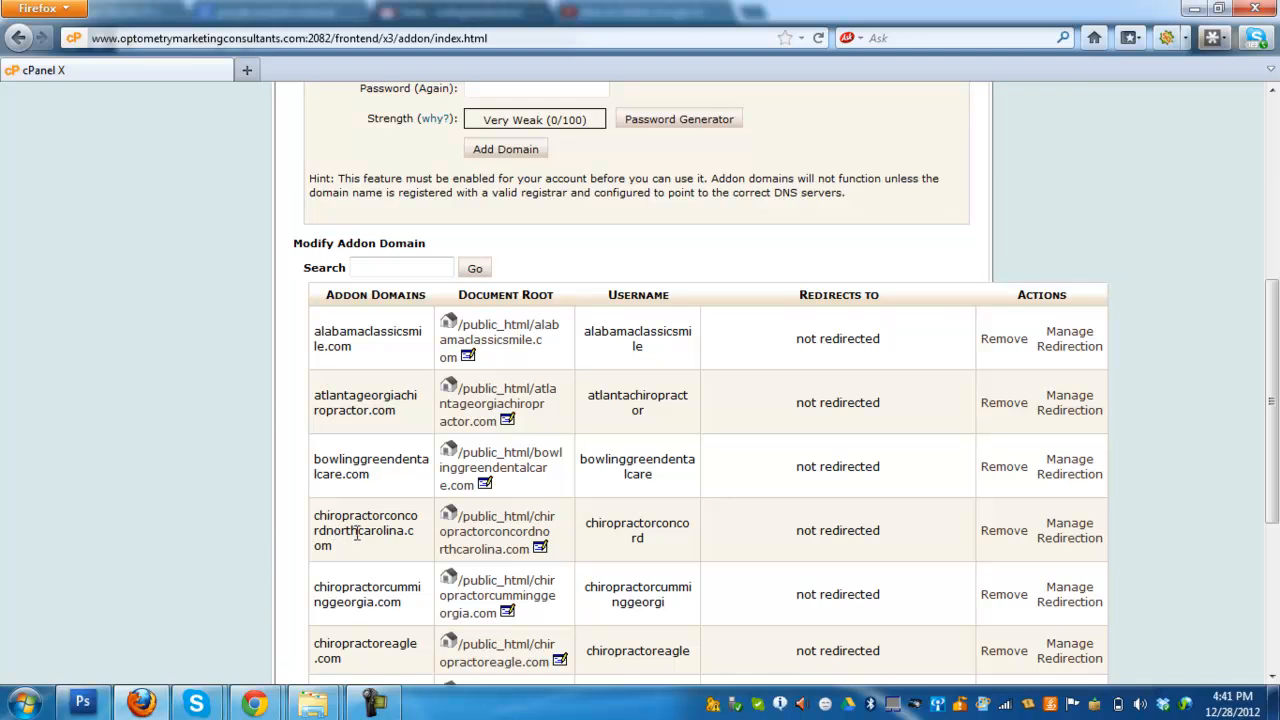
{"action": "mouse_move", "coordinate": [358, 547]}
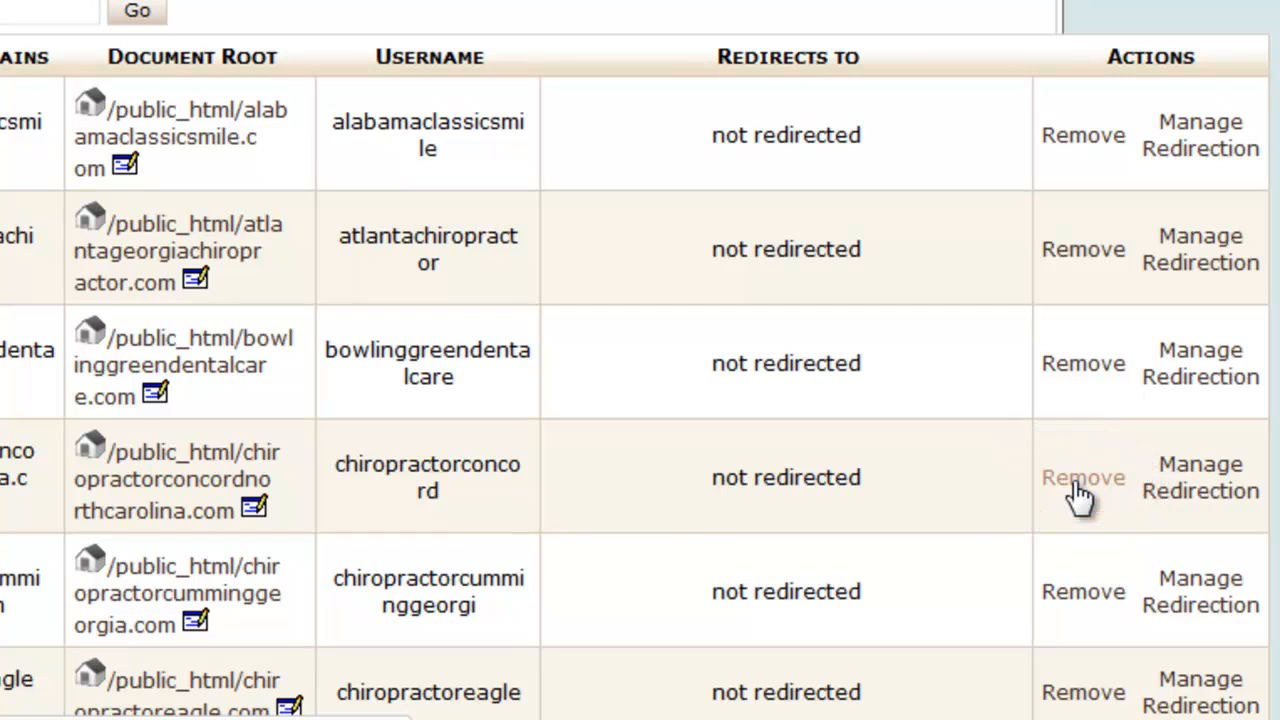
{"action": "left_click", "coordinate": [1083, 477]}
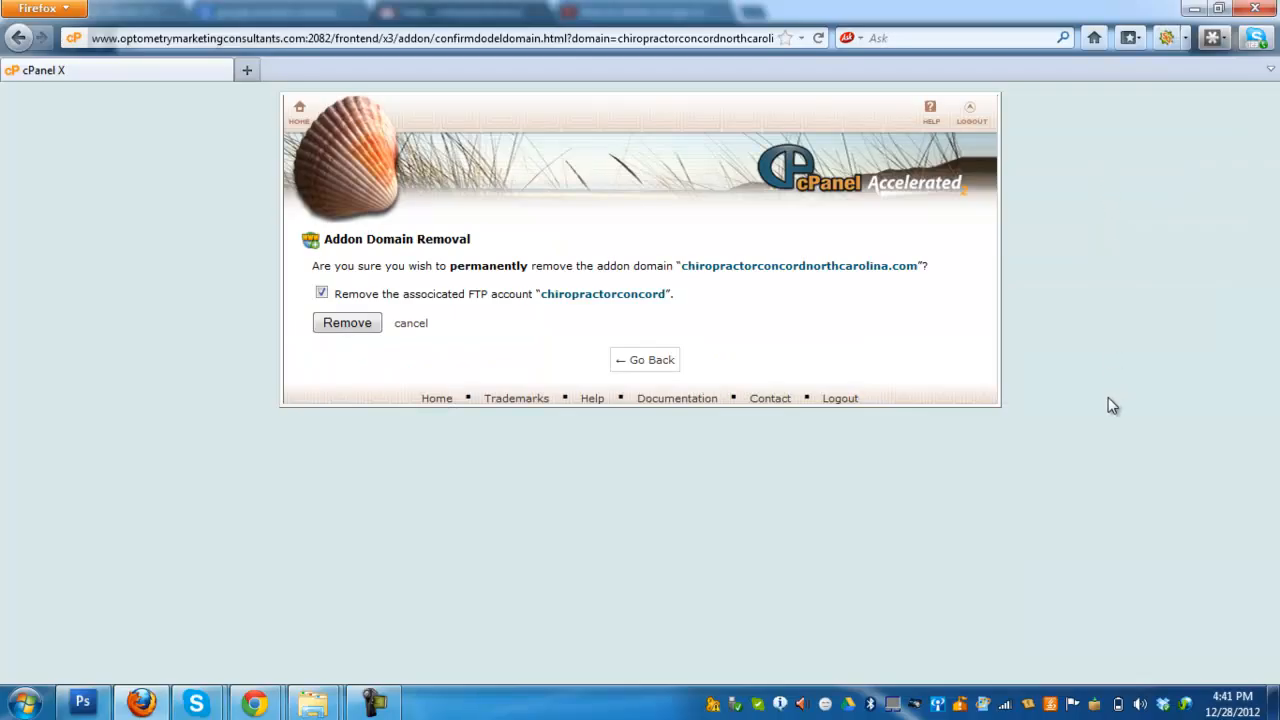
{"action": "mouse_move", "coordinate": [268, 148]}
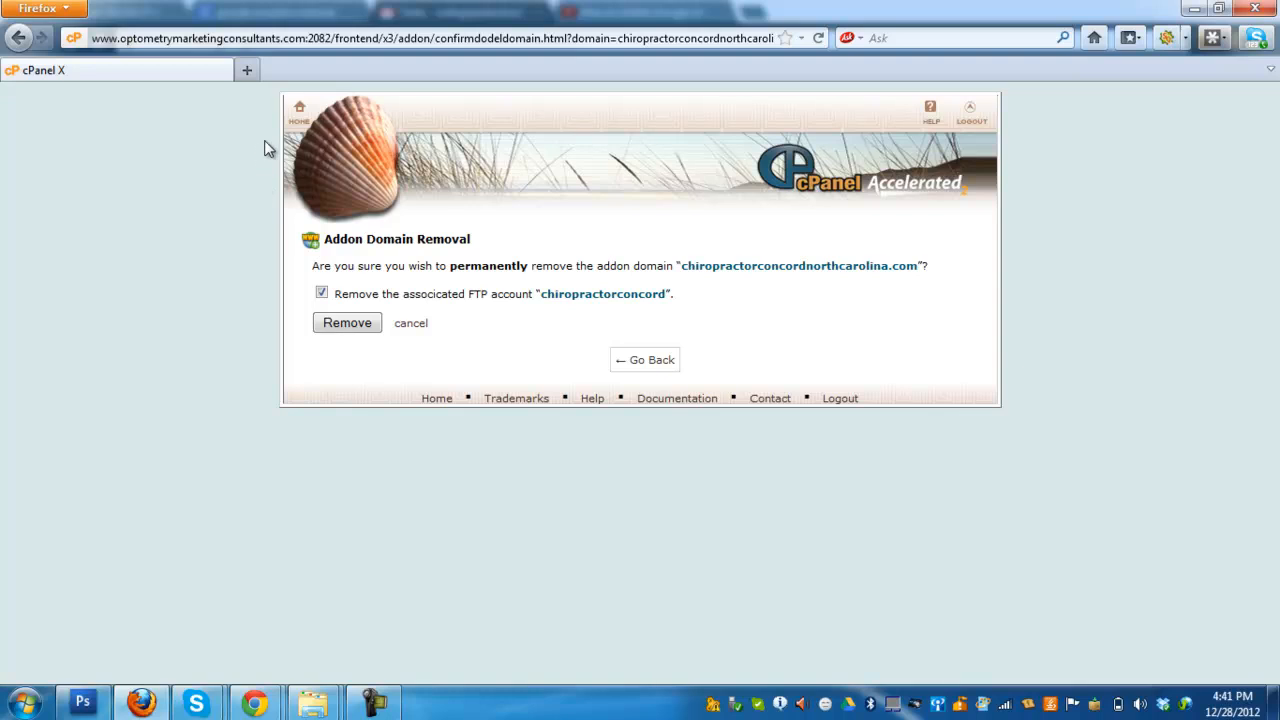
{"action": "mouse_move", "coordinate": [428, 181]}
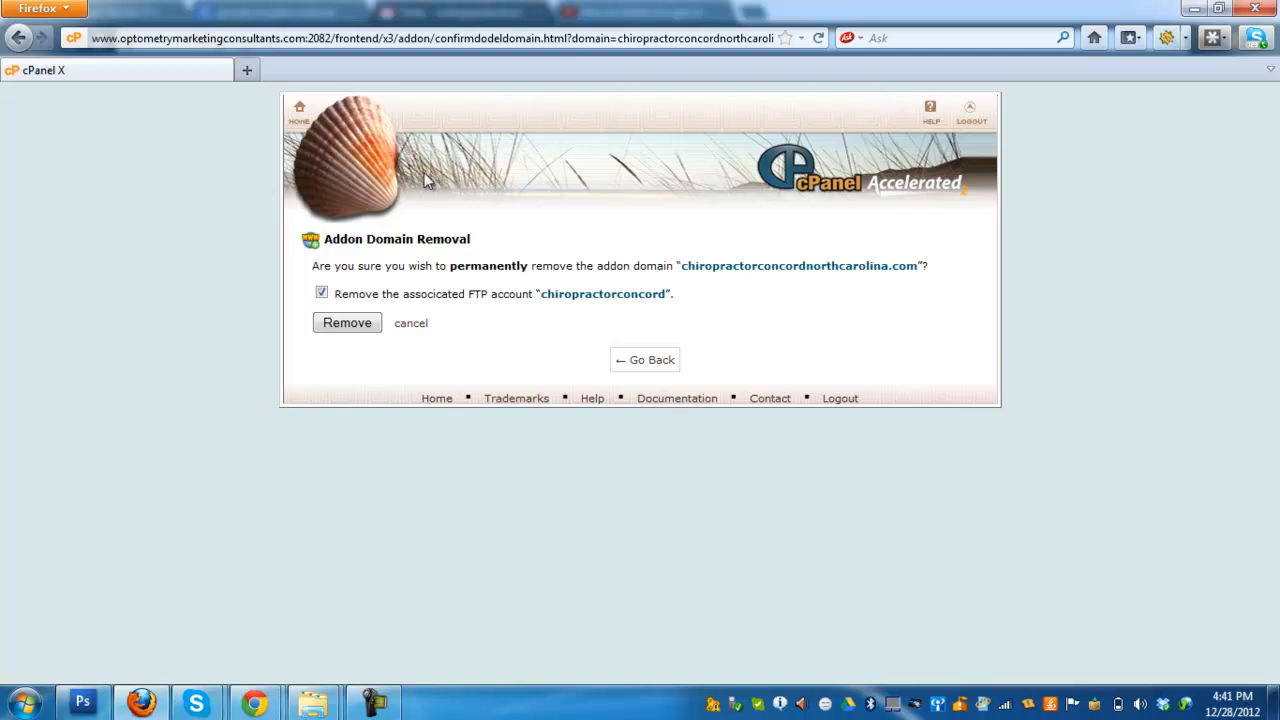
{"action": "mouse_move", "coordinate": [438, 186]}
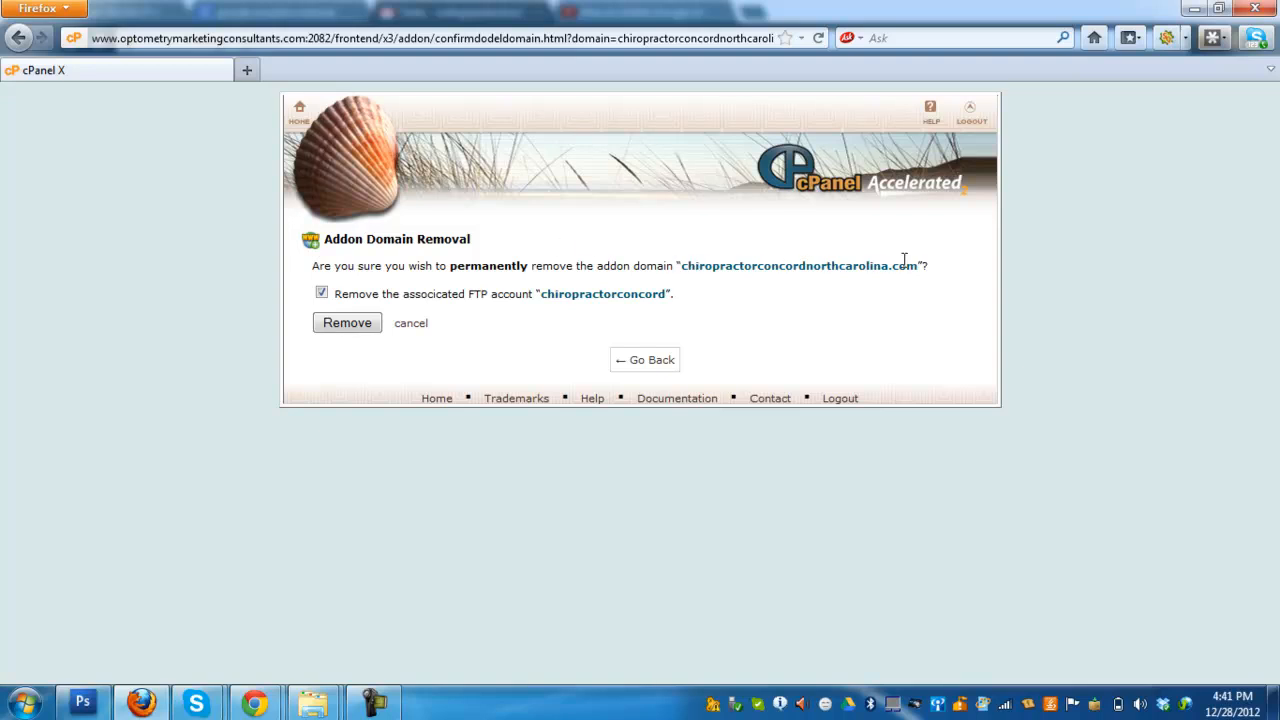
{"action": "mouse_move", "coordinate": [362, 378]}
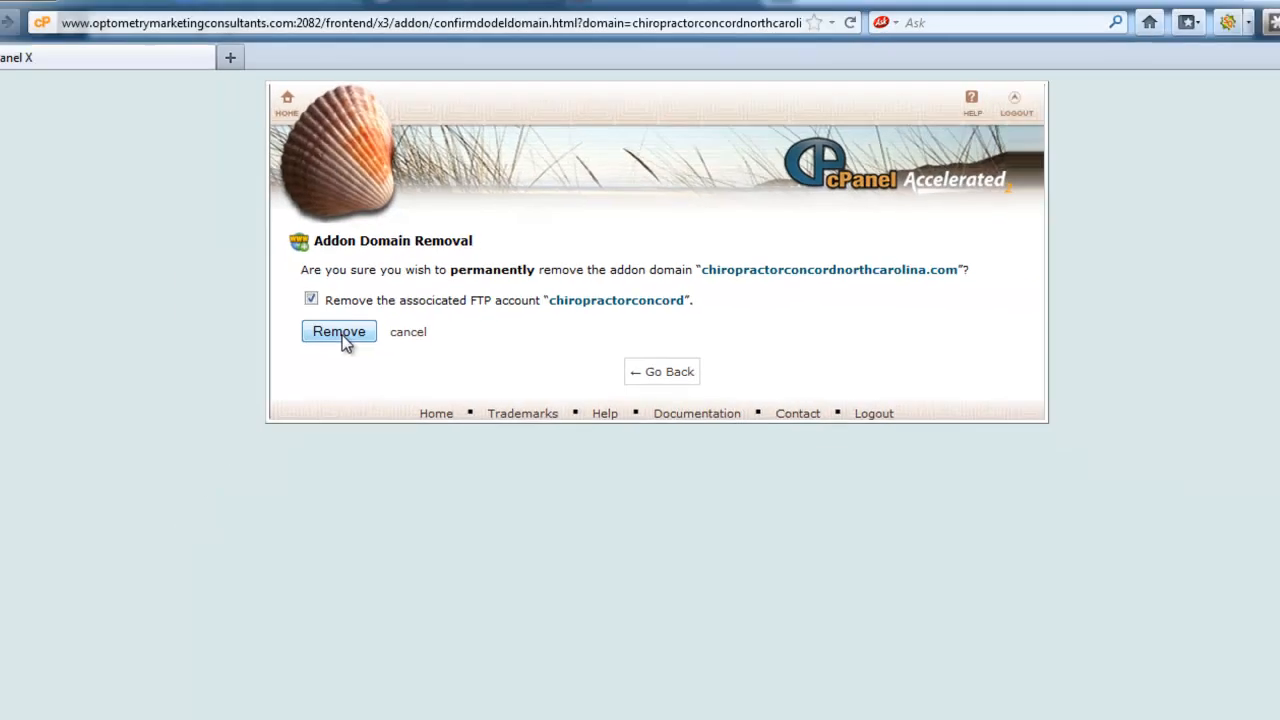
Step: Confirm removal of chiropractorconcordnorthcarolina.com along with its FTP account chiropractorconcord
{"action": "left_click", "coordinate": [338, 331]}
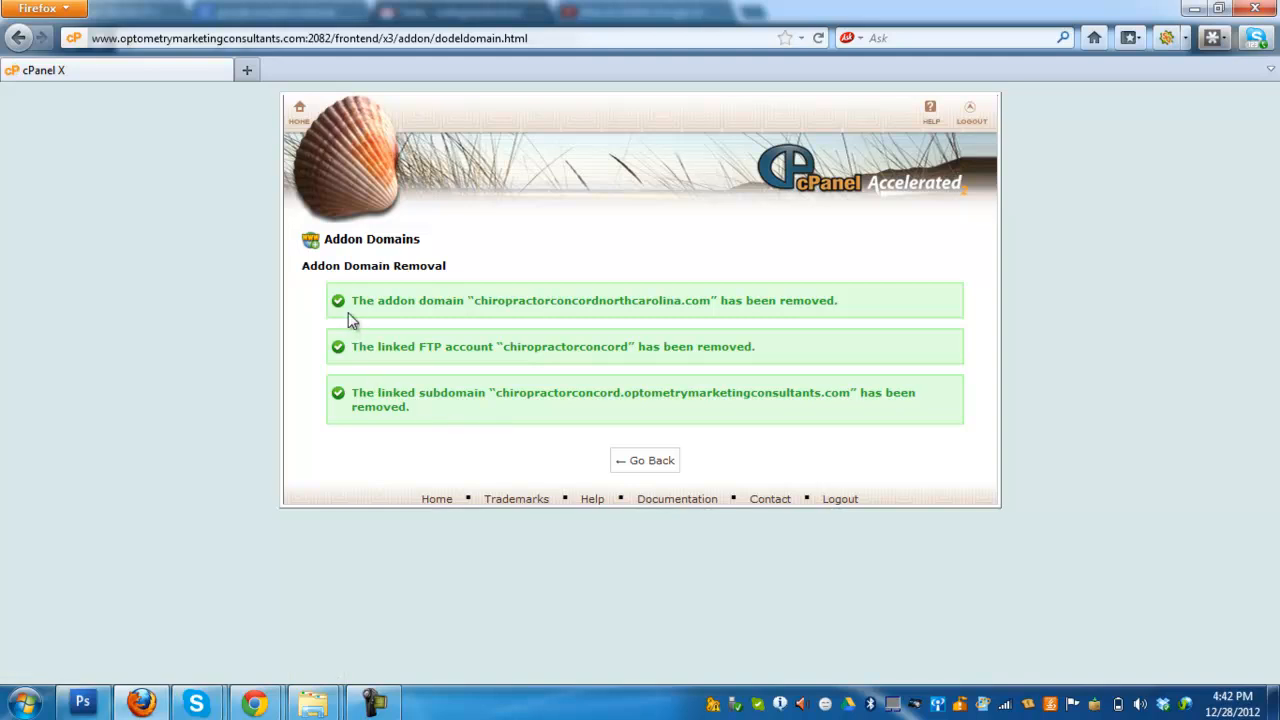
{"action": "mouse_move", "coordinate": [648, 307]}
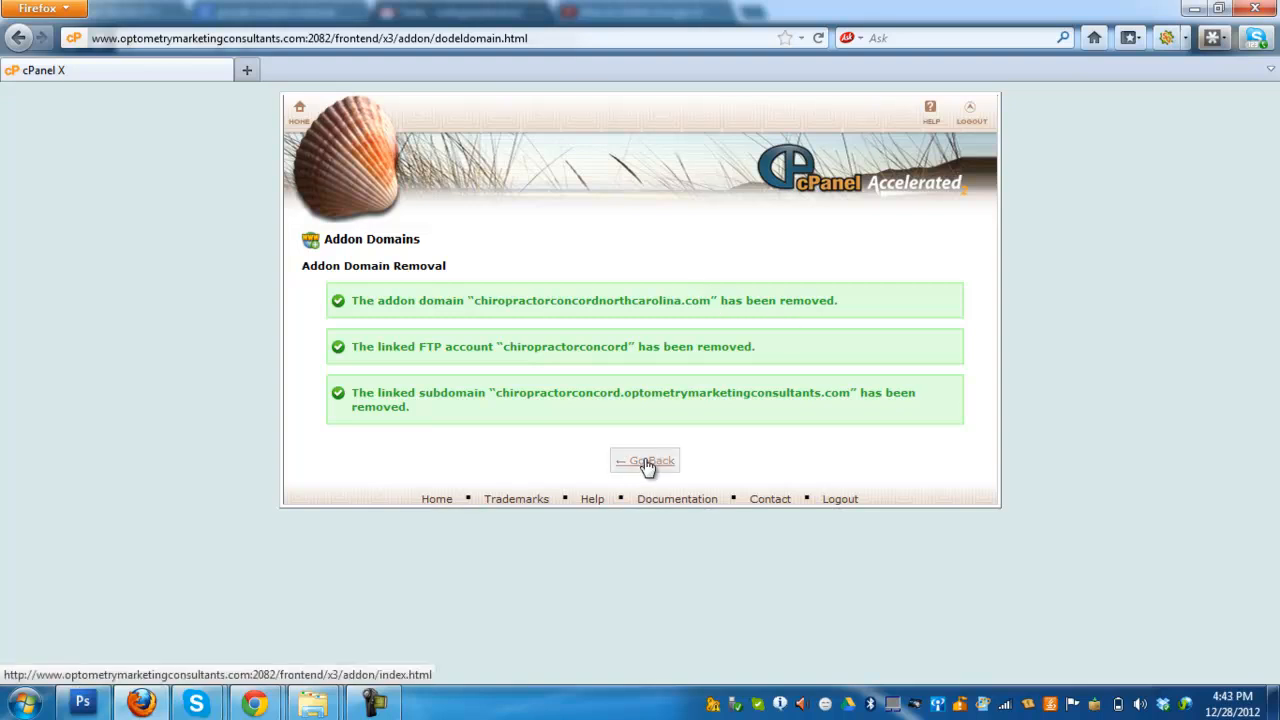
Step: Go back from the removal results to the Addon Domains page
{"action": "left_click", "coordinate": [644, 461]}
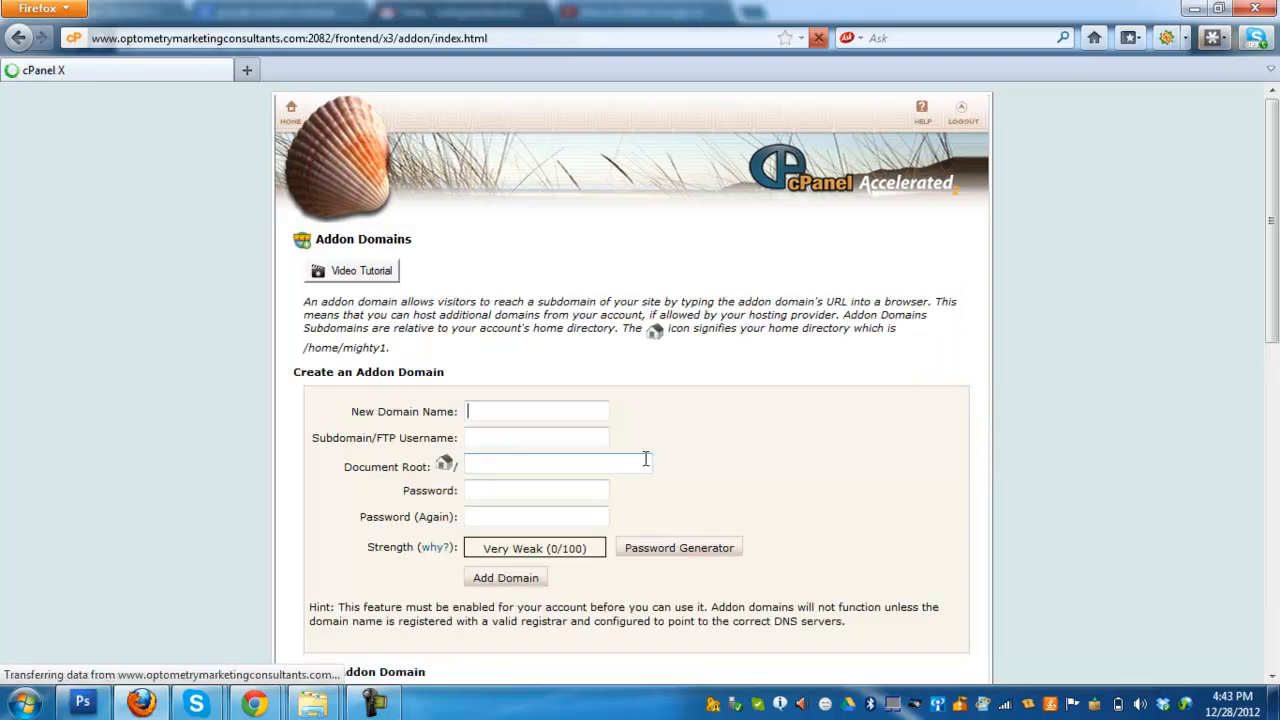
{"action": "scroll", "scroll_direction": "down", "scroll_amount": 3}
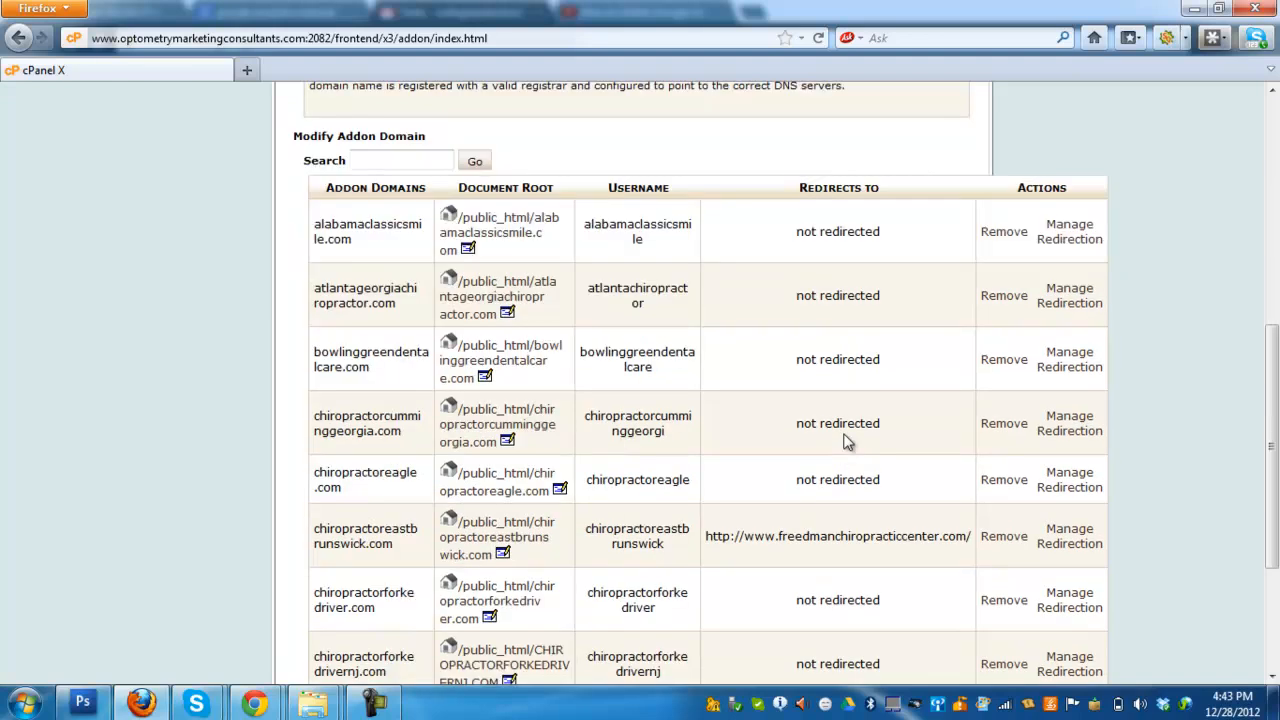
{"action": "scroll", "scroll_direction": "down", "scroll_amount": 3}
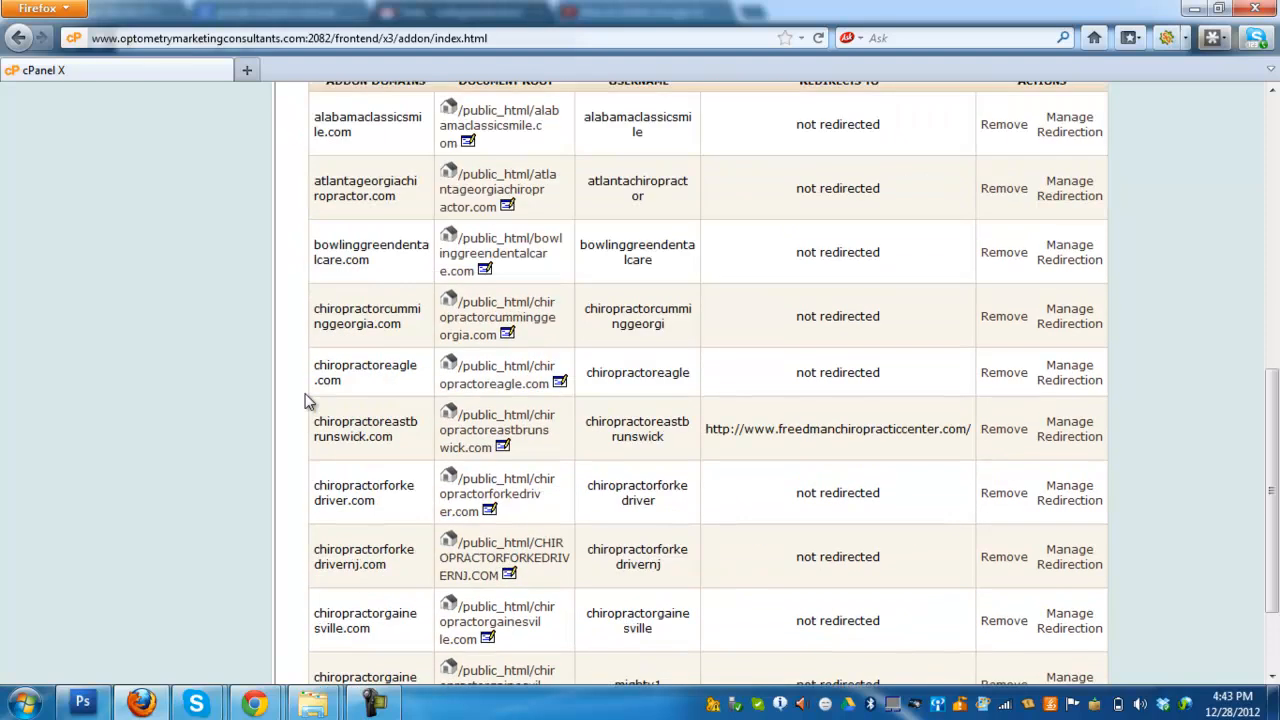
{"action": "scroll", "scroll_direction": "up", "scroll_amount": 3}
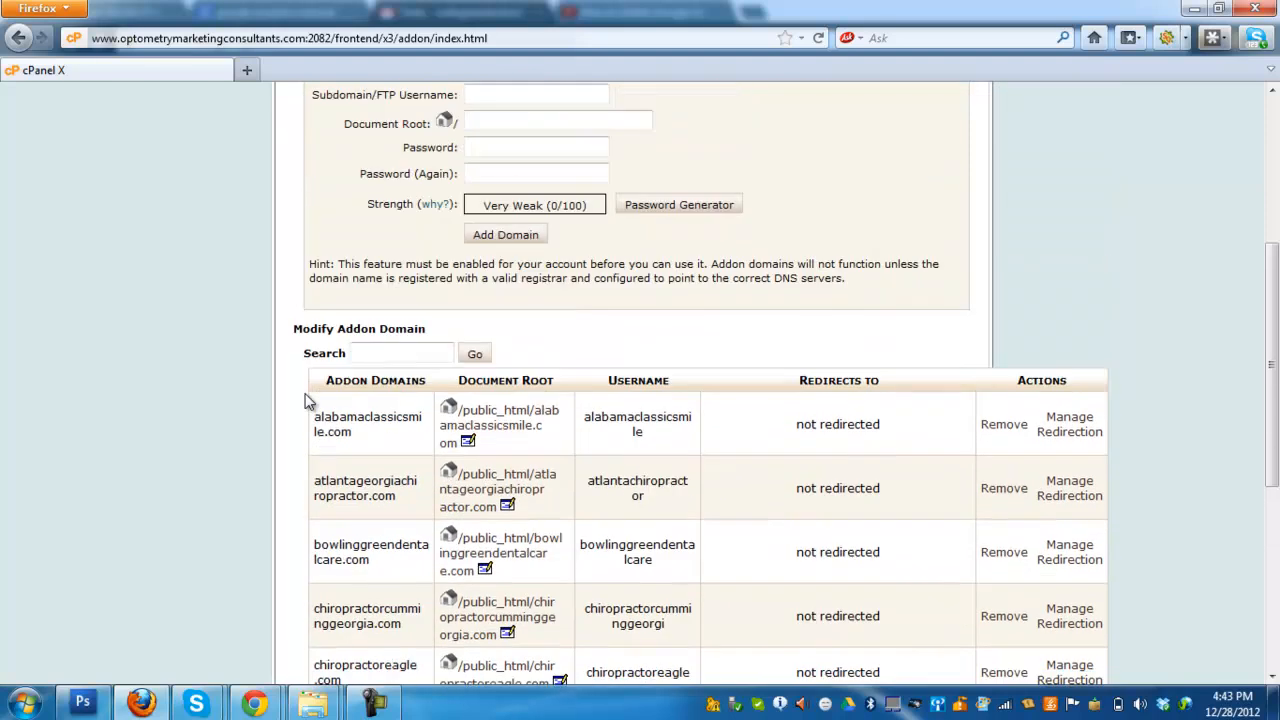